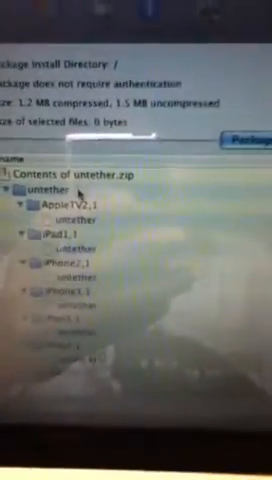
scroll(down, 3)
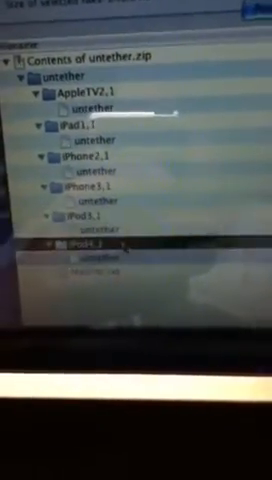